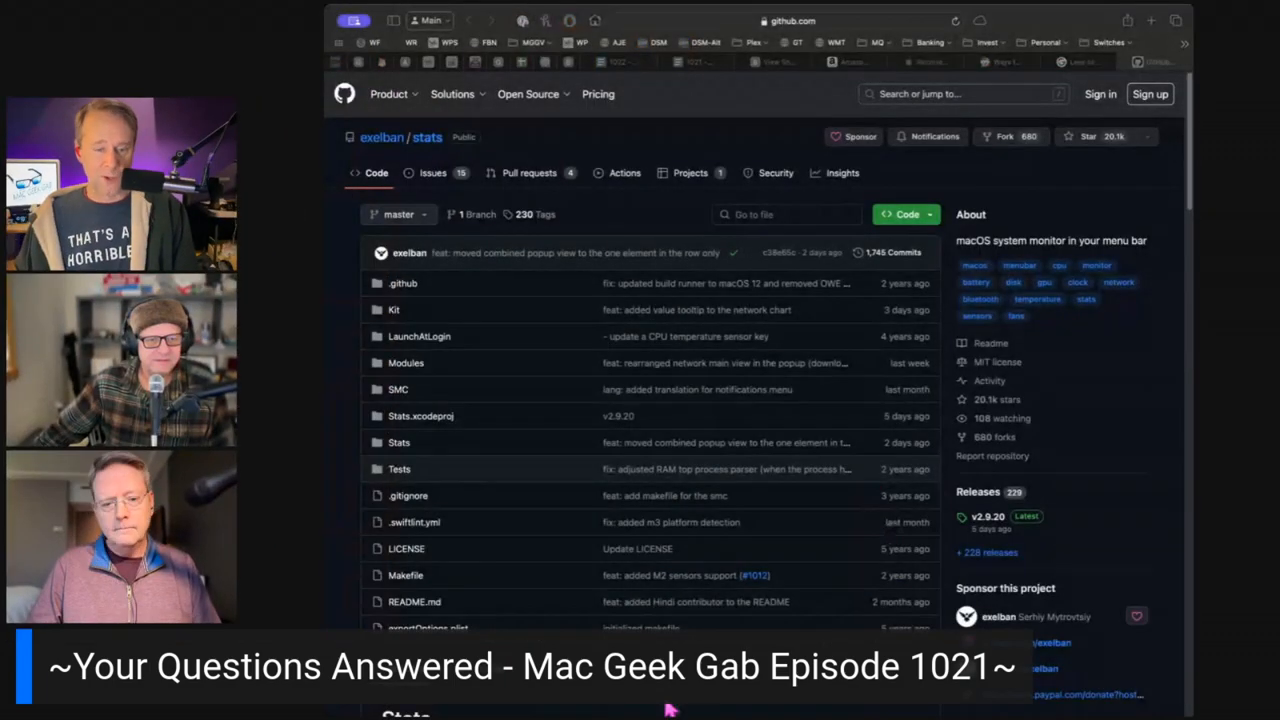
scroll("down", 3)
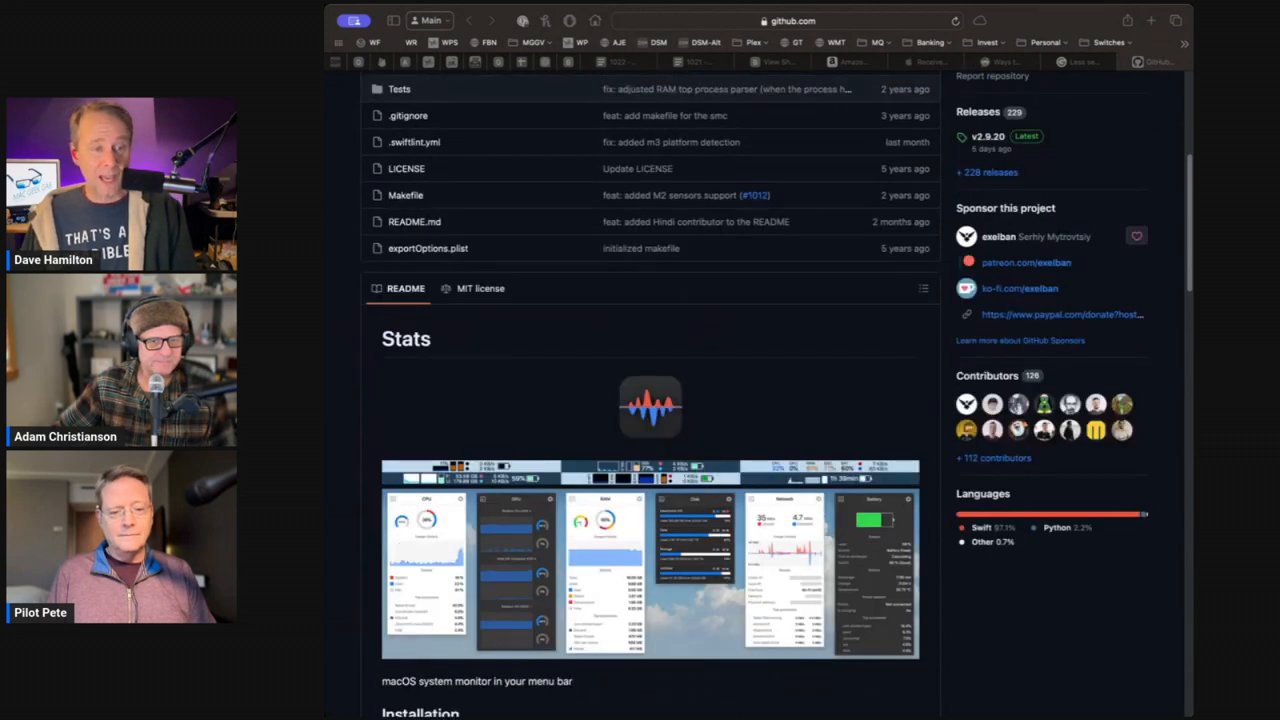
mouse_move(880, 380)
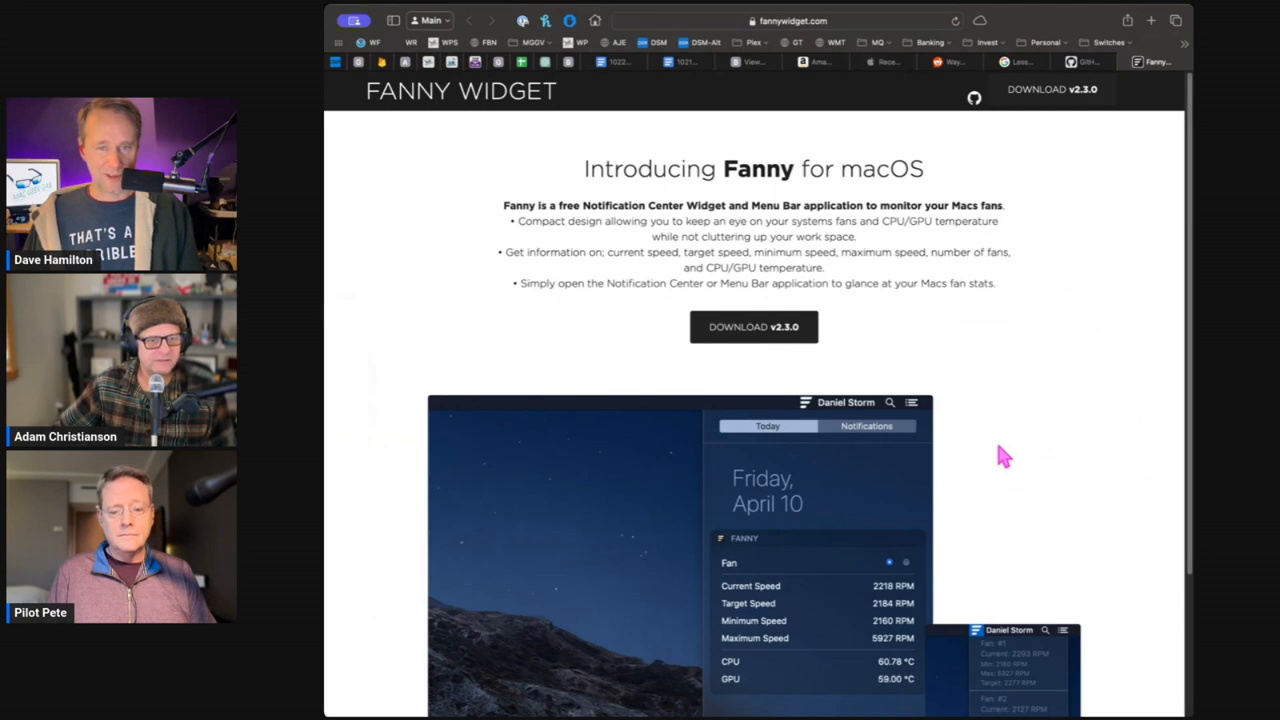
scroll("down", 3)
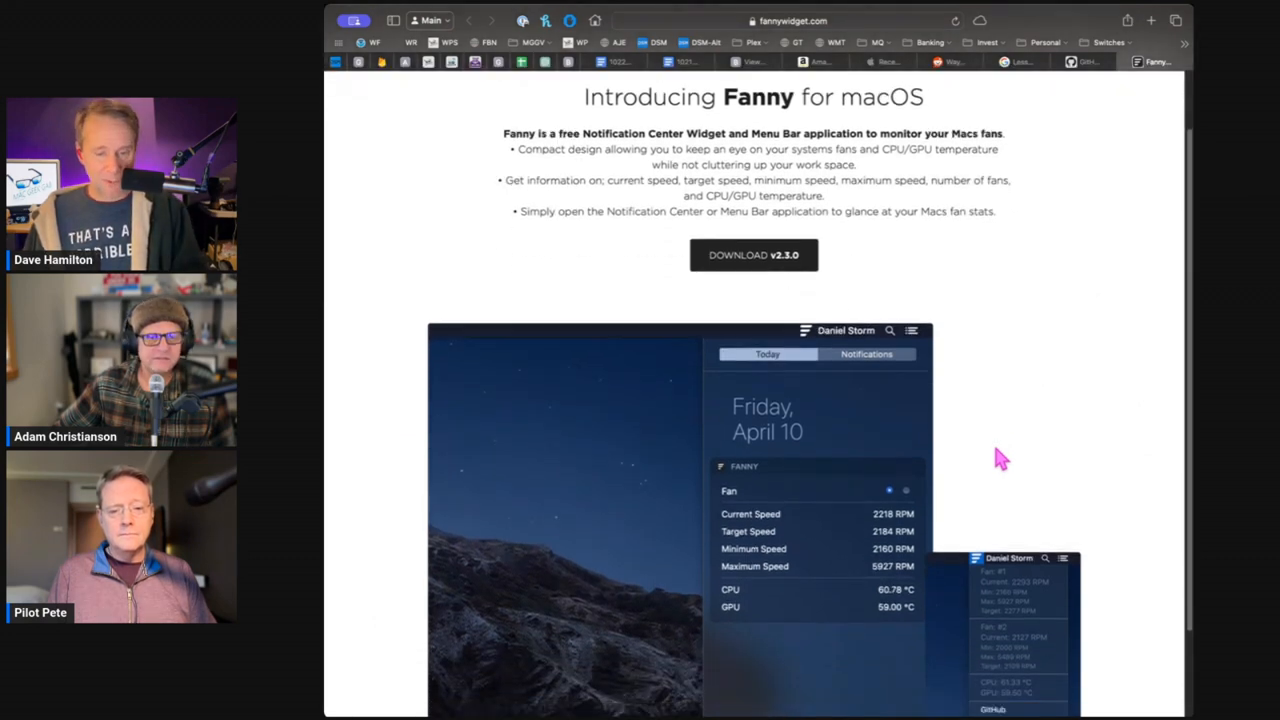
scroll("down", 3)
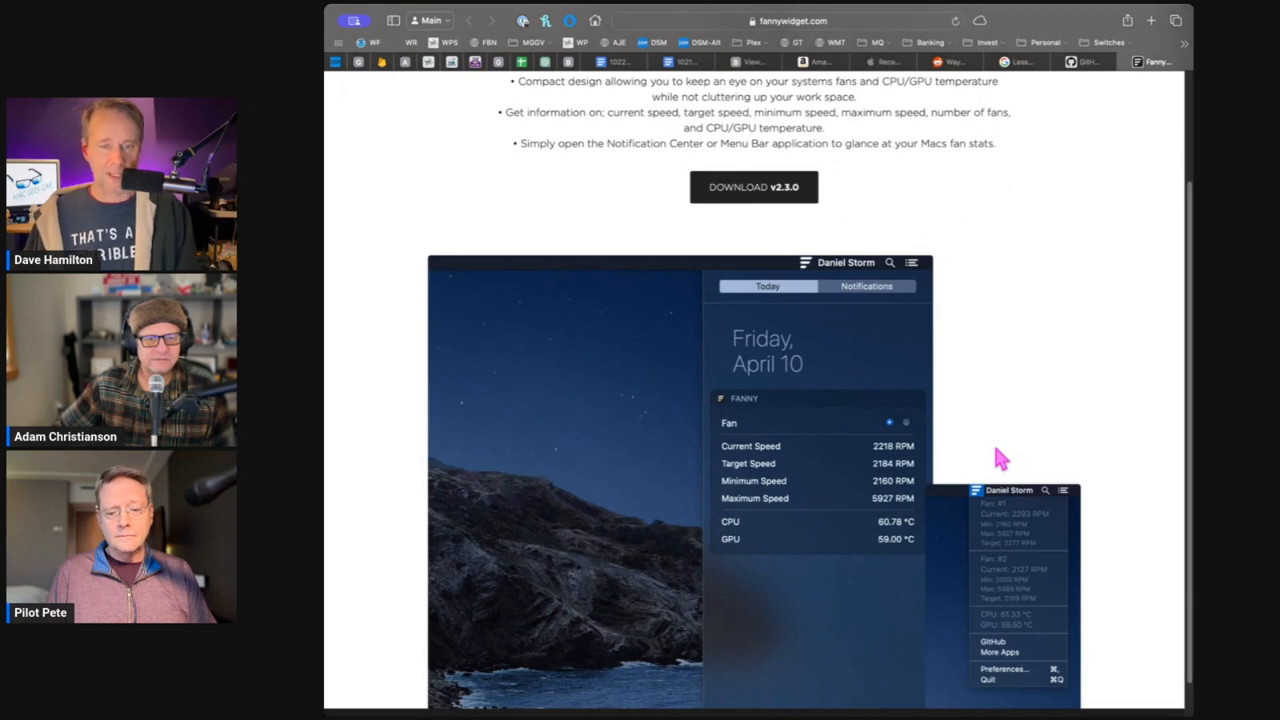
scroll("down", 3)
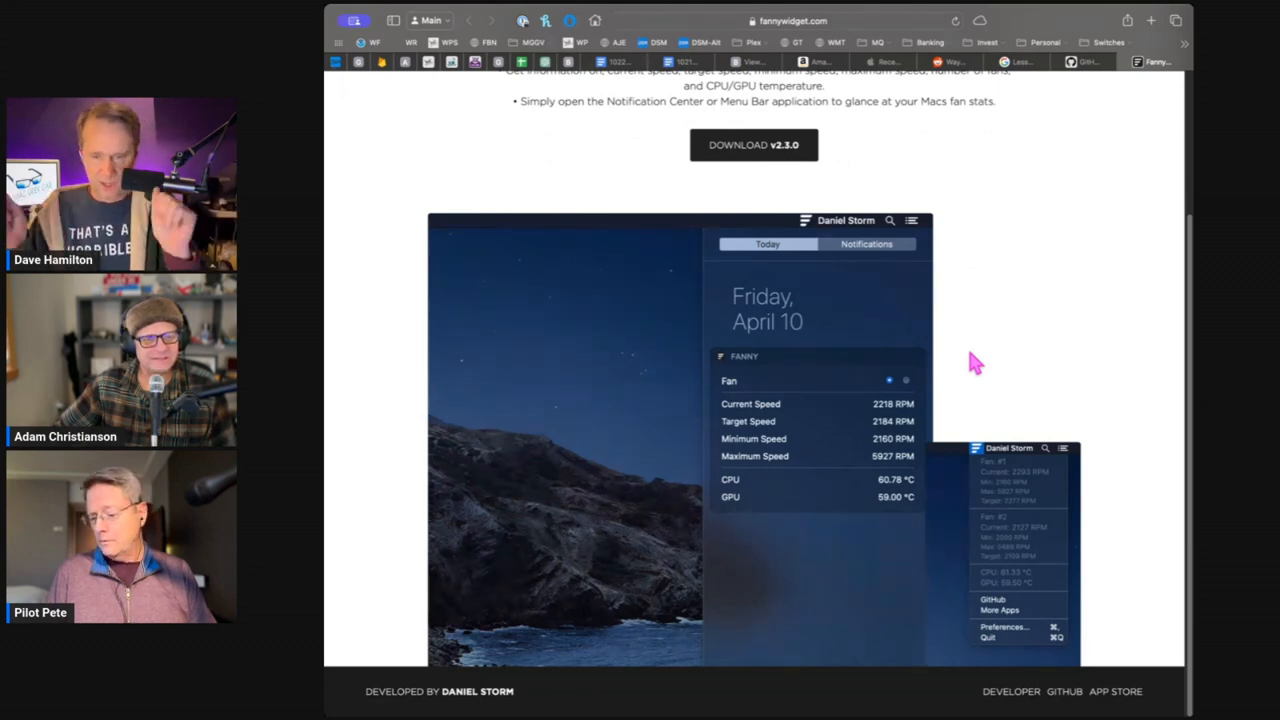
mouse_move(858, 502)
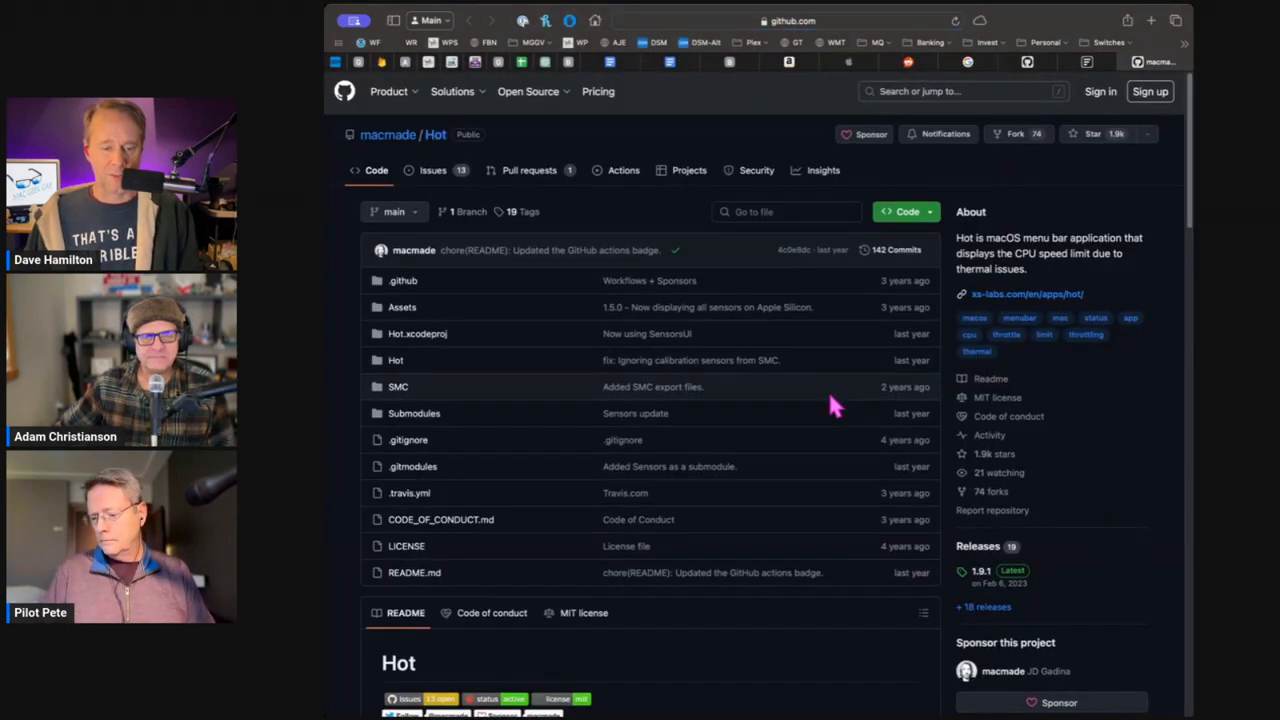
scroll("down", 3)
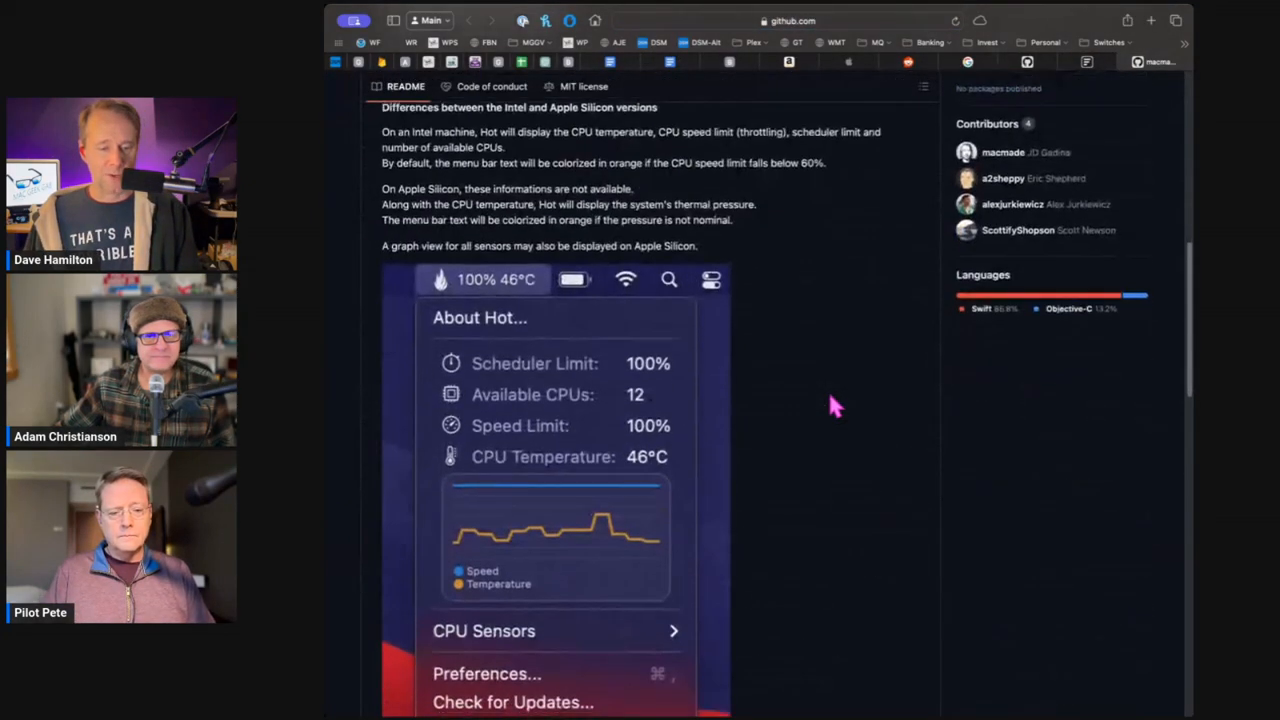
scroll("down", 3)
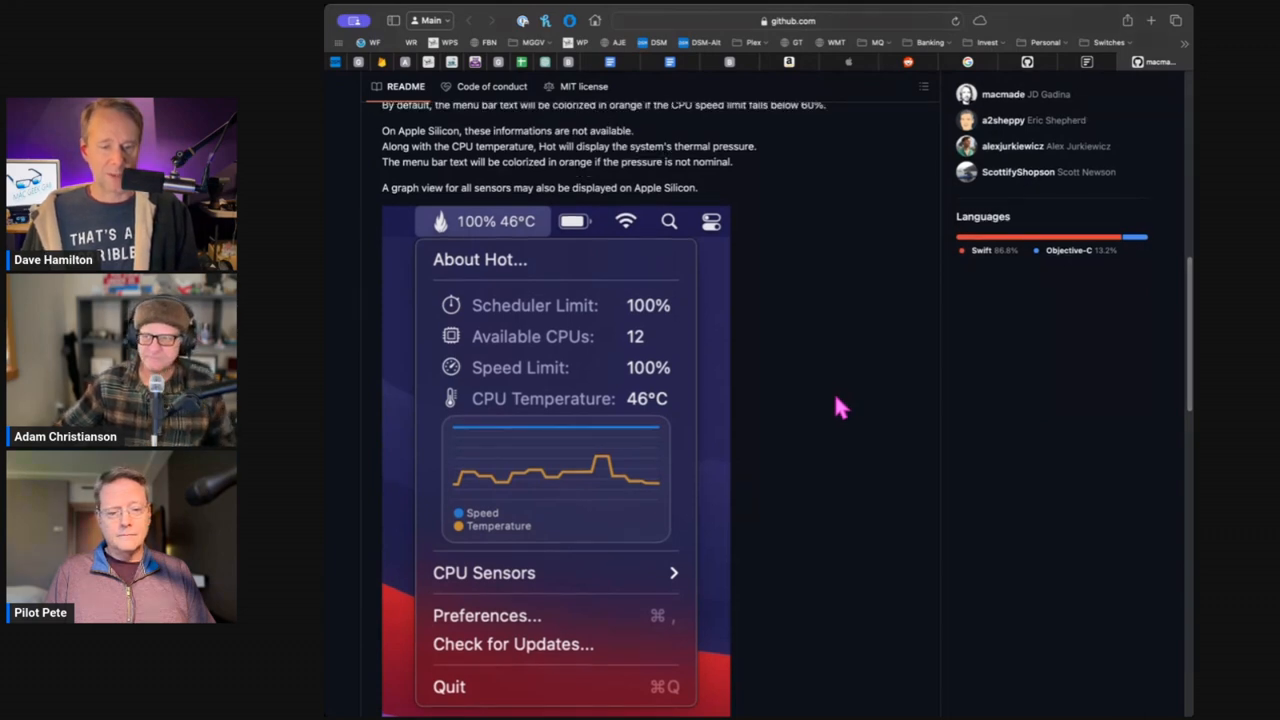
scroll("down", 3)
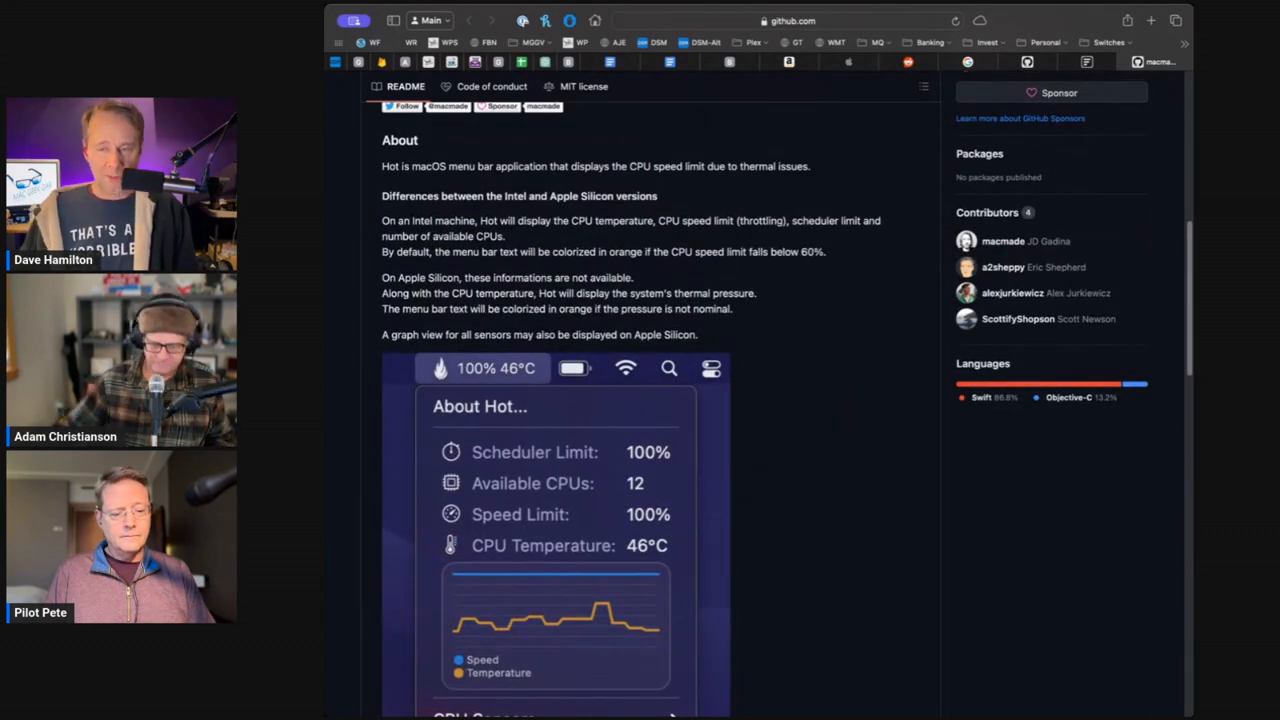